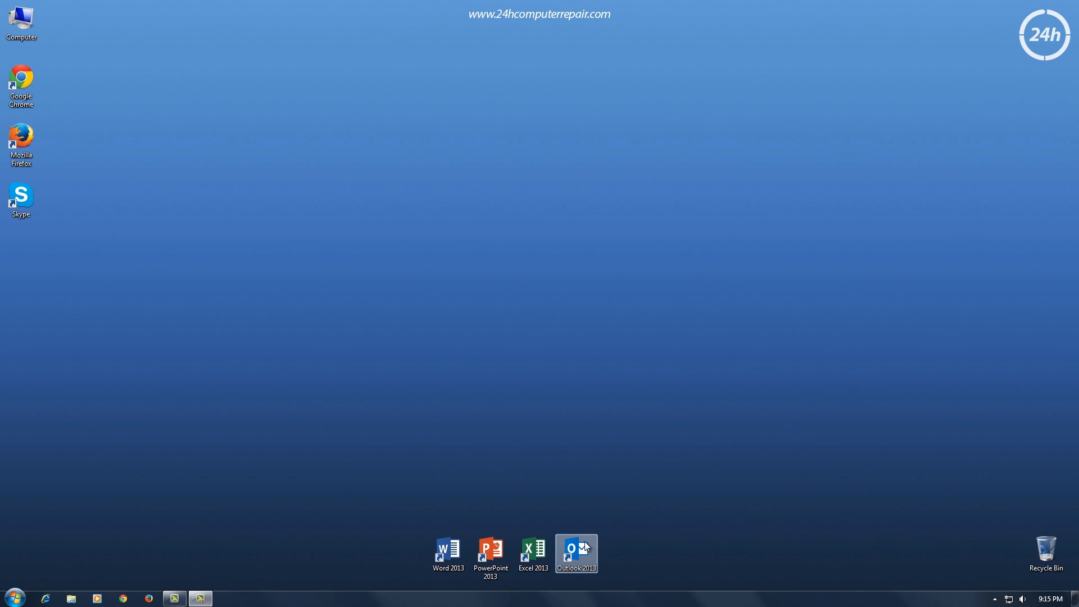
Launch Outlook 2013 from its desktop shortcut
double_click(577, 554)
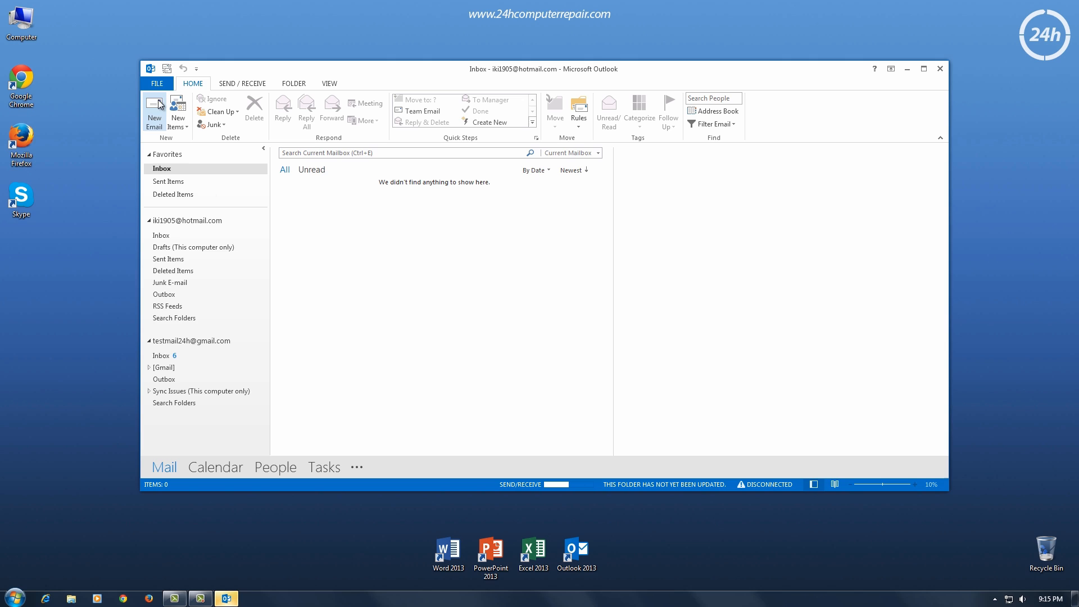
From File > Account Settings, select the IMAP/SMTP Gmail account and choose Change
click(157, 84)
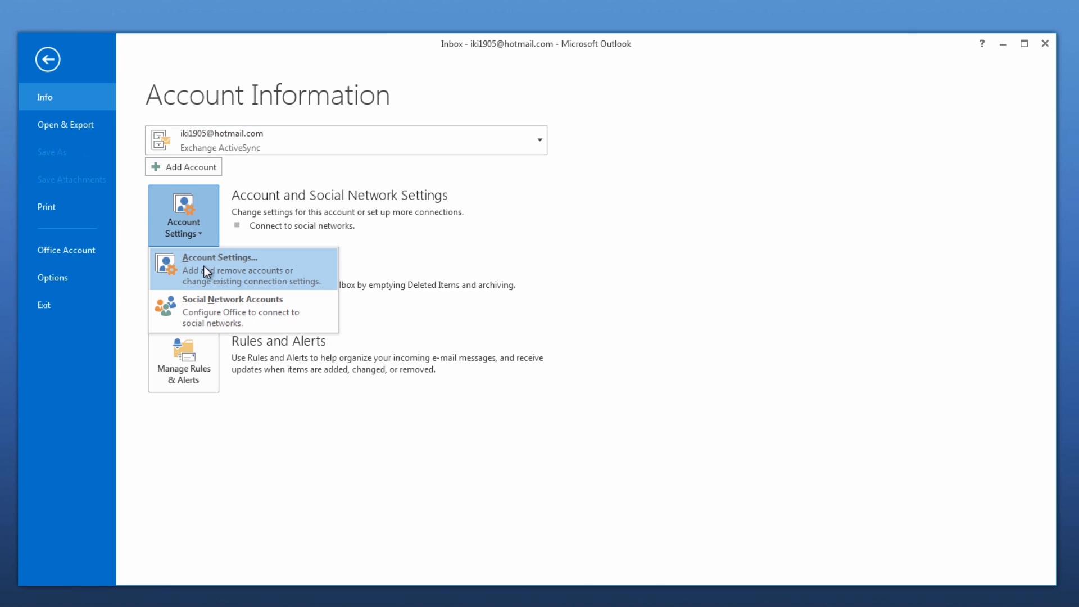
click(218, 269)
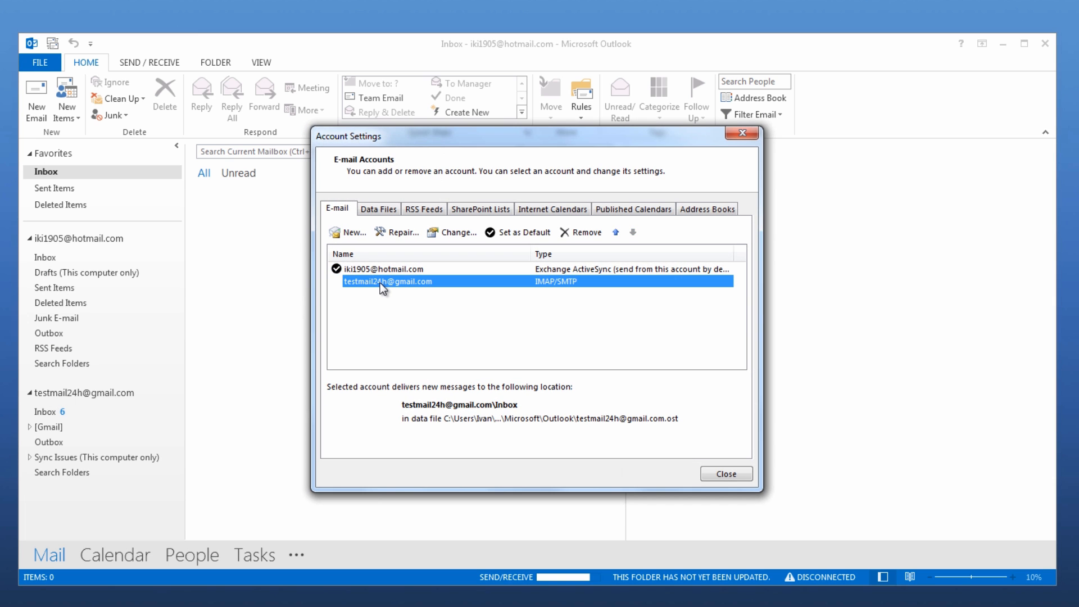
click(451, 232)
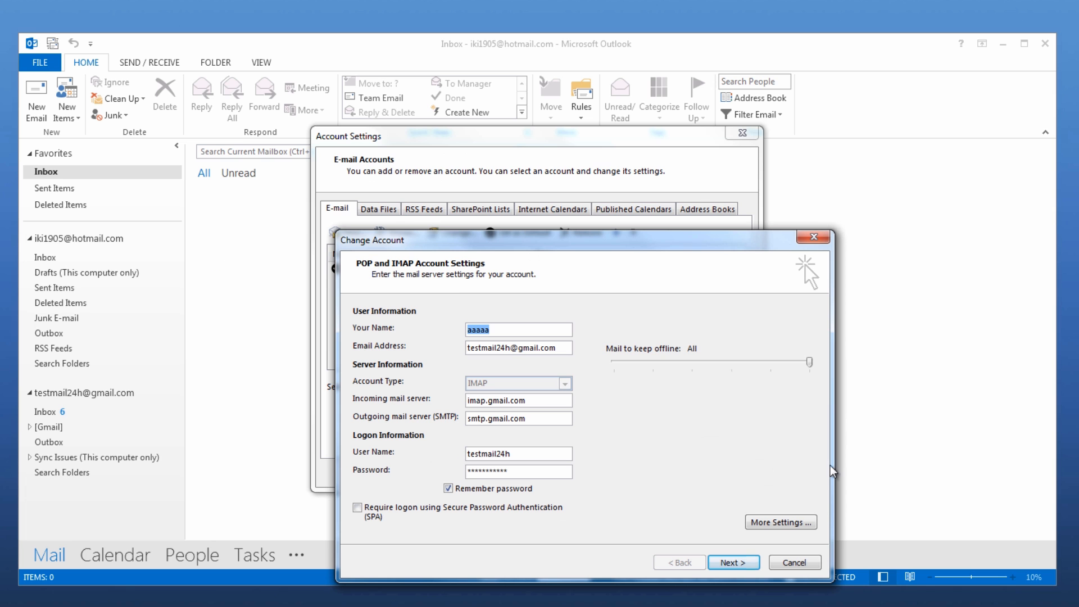
mouse_move(819, 521)
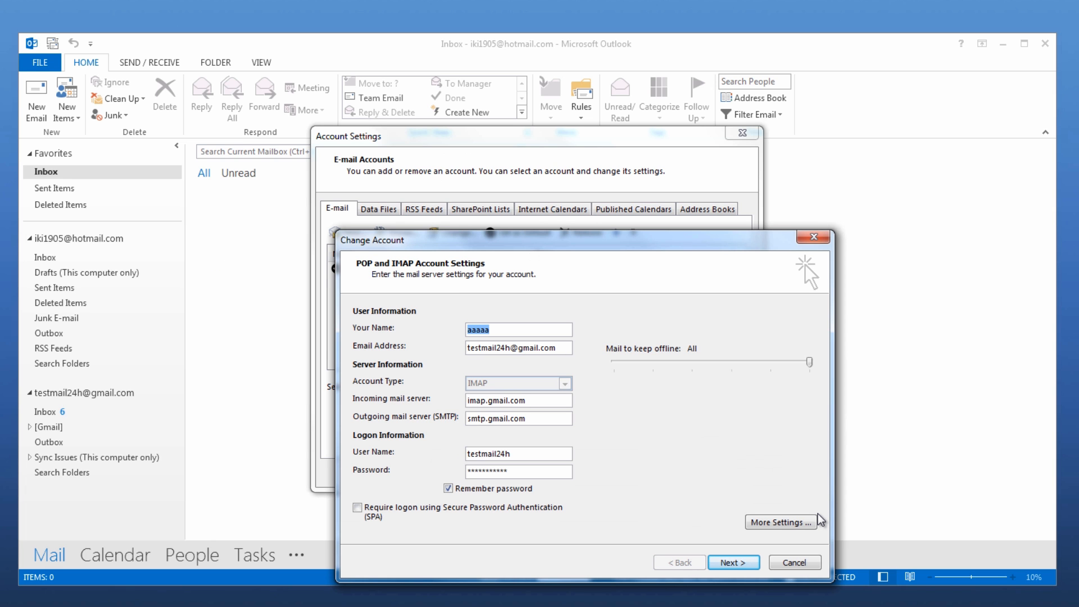
Show the Advanced tab of More Settings: IMAP 993 SSL, SMTP 587 TLS
click(782, 522)
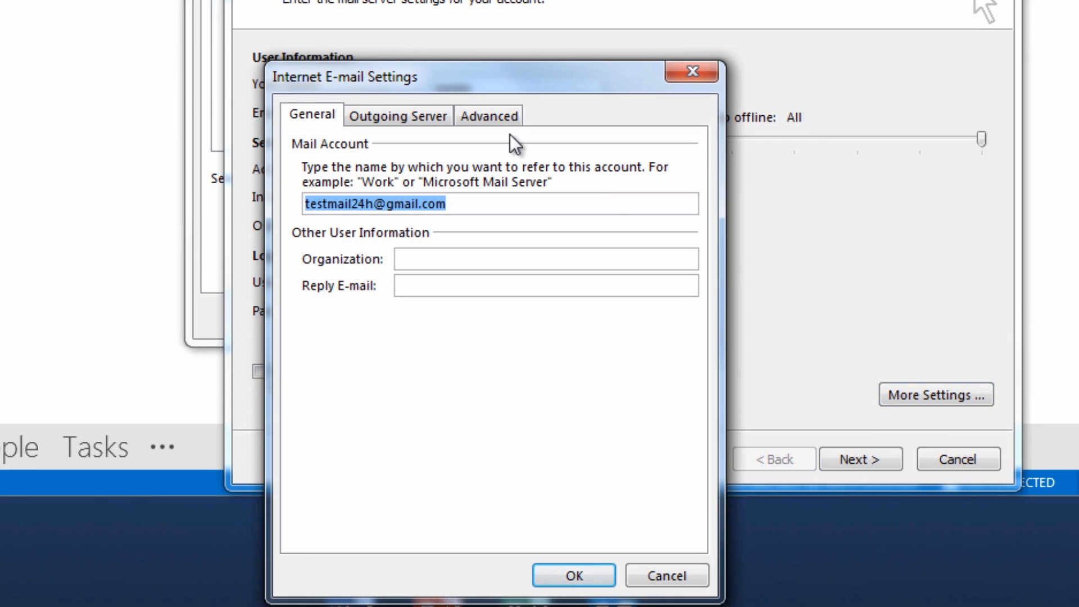
click(489, 116)
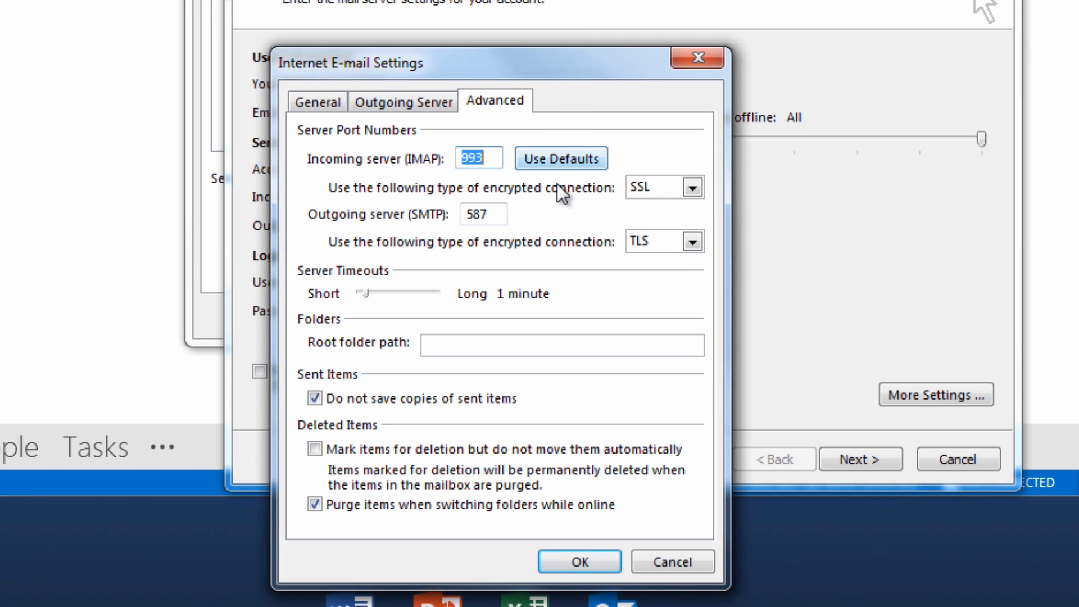
mouse_move(553, 223)
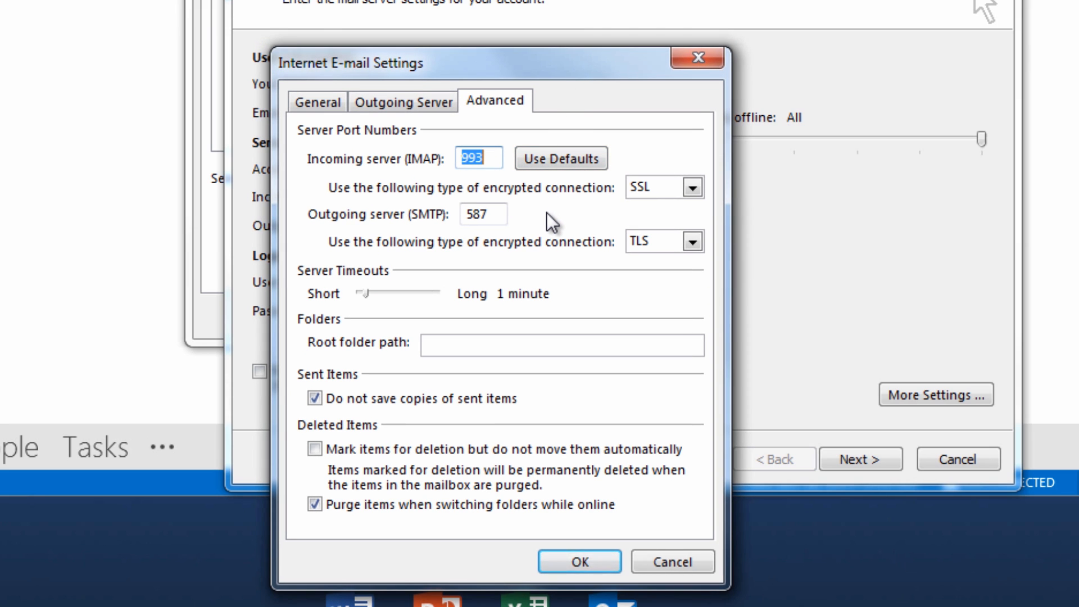